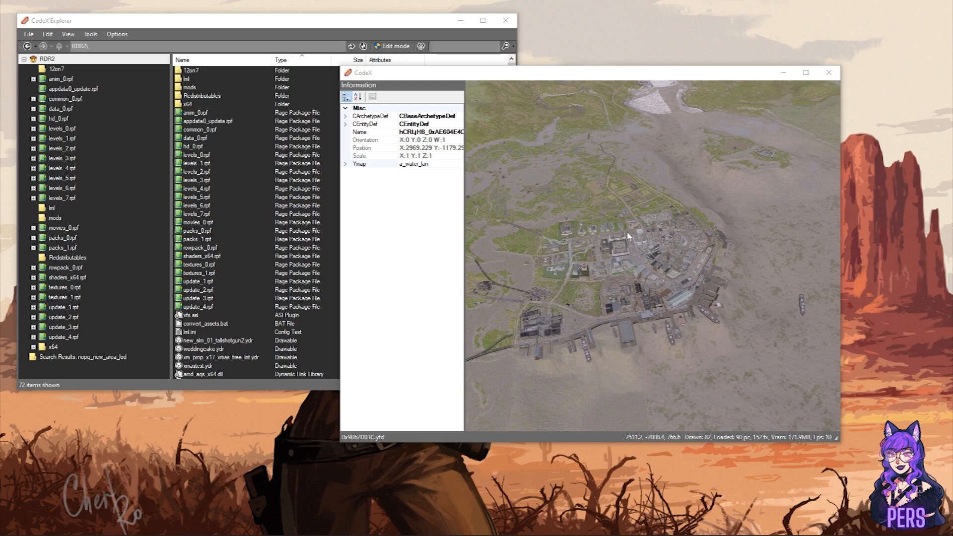
{"action": "mouse_move", "coordinate": [725, 359]}
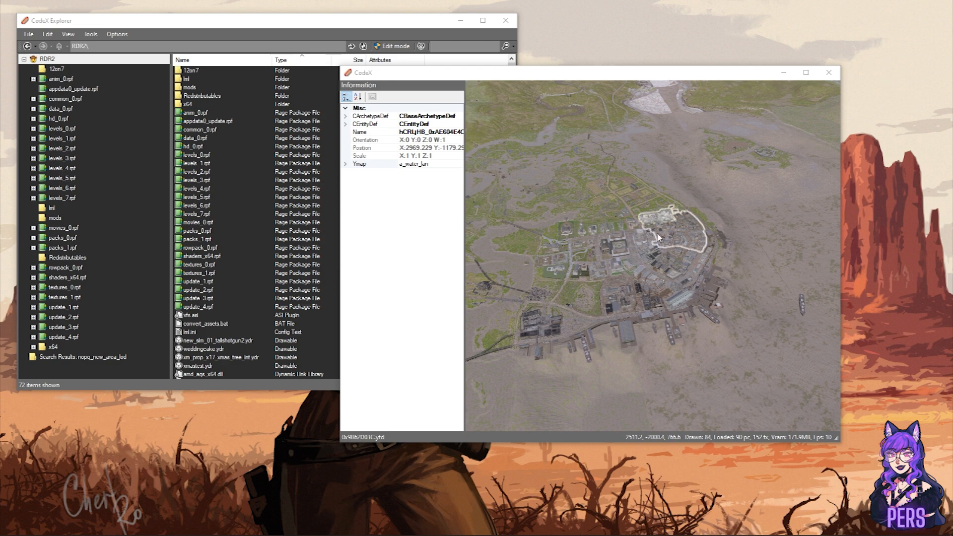
- Select the walled town-centre entity in the CodeX world view
{"action": "left_click", "coordinate": [358, 163]}
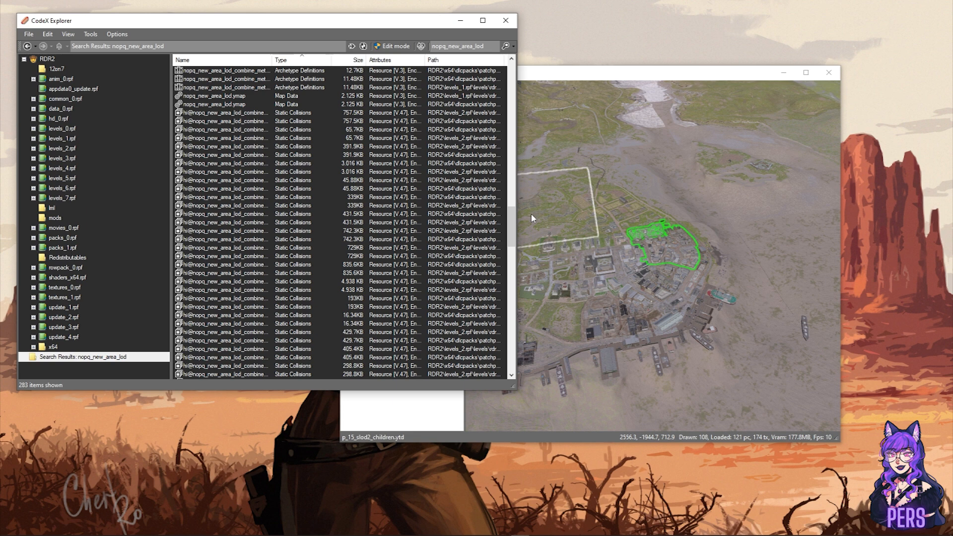
- Scroll through the nopq_new_area_lod_combine_collision_9 results in CodeX Explorer
{"action": "scroll", "scroll_direction": "down", "scroll_amount": 3}
{"action": "type", "text": "_combine_collision_9"}
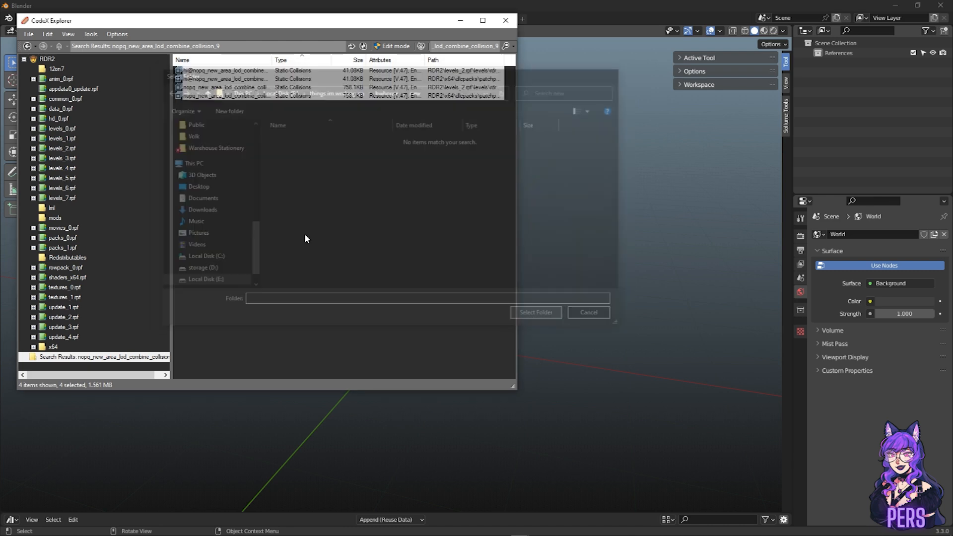
- Switch to Blender and open the File menu's import formats
{"action": "left_click", "coordinate": [587, 312]}
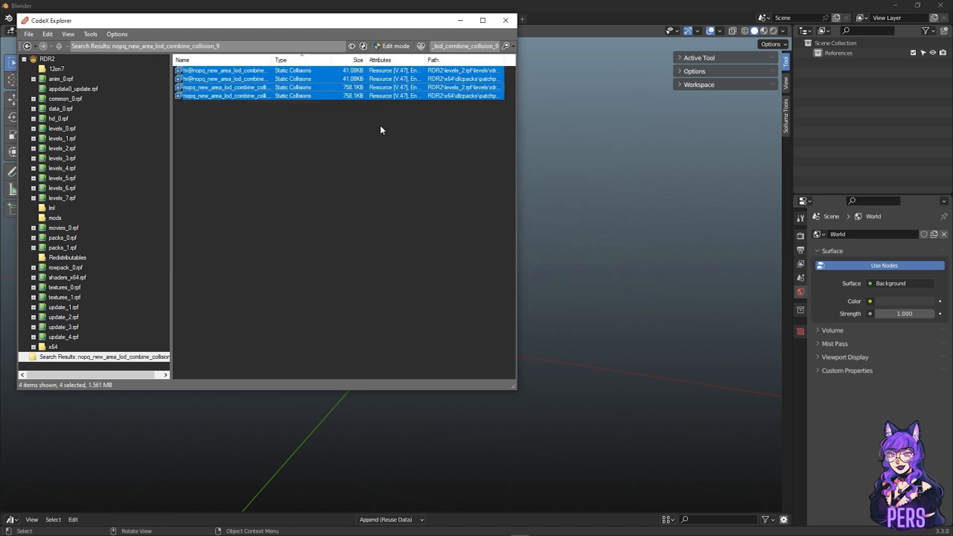
{"action": "left_click", "coordinate": [22, 18]}
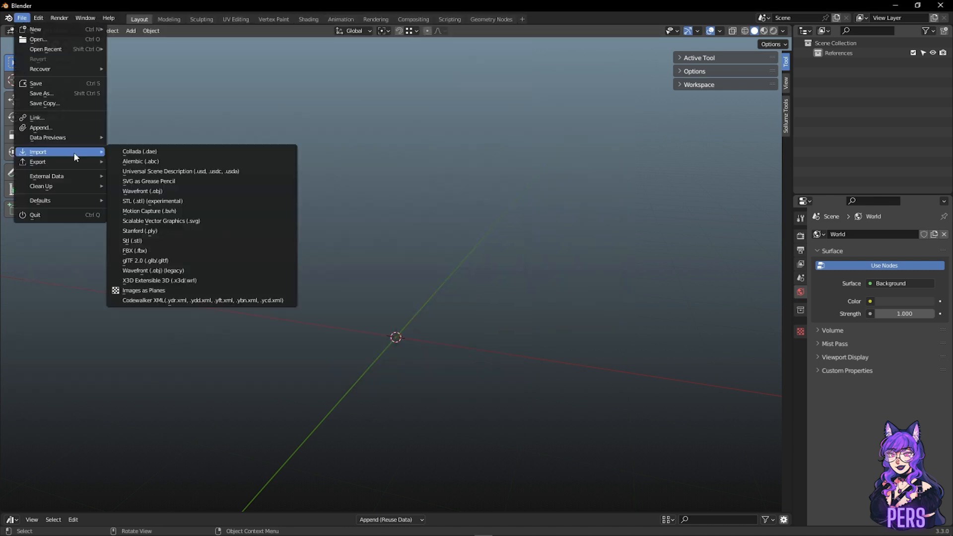
{"action": "mouse_move", "coordinate": [210, 301]}
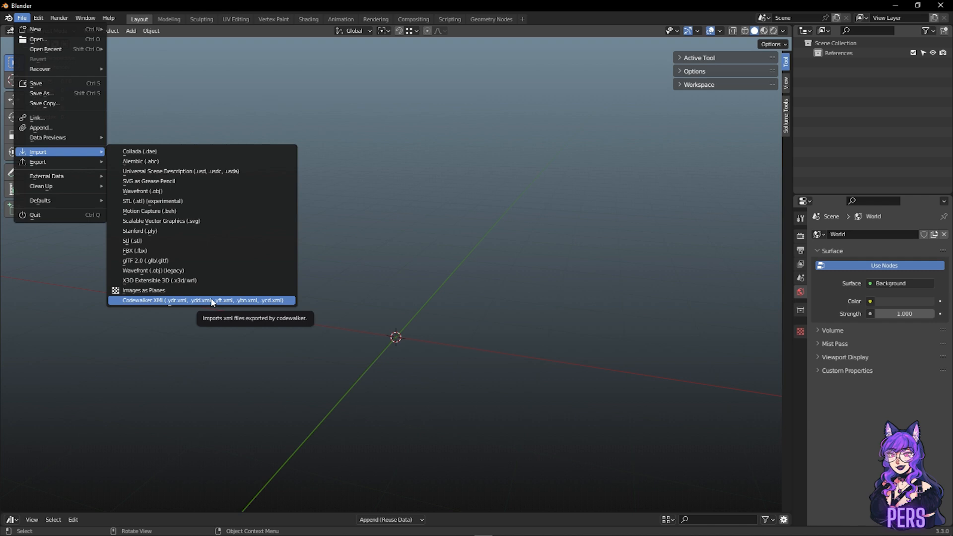
- Import both collision_9 .ybn.xml files via Codewalker XML, adding 5,756 objects
{"action": "left_click", "coordinate": [203, 300]}
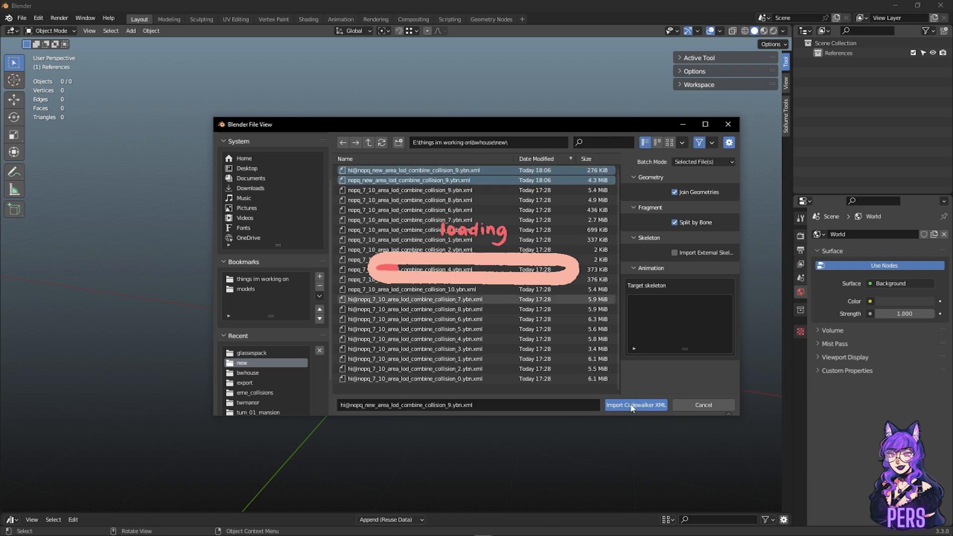
{"action": "left_click", "coordinate": [637, 405]}
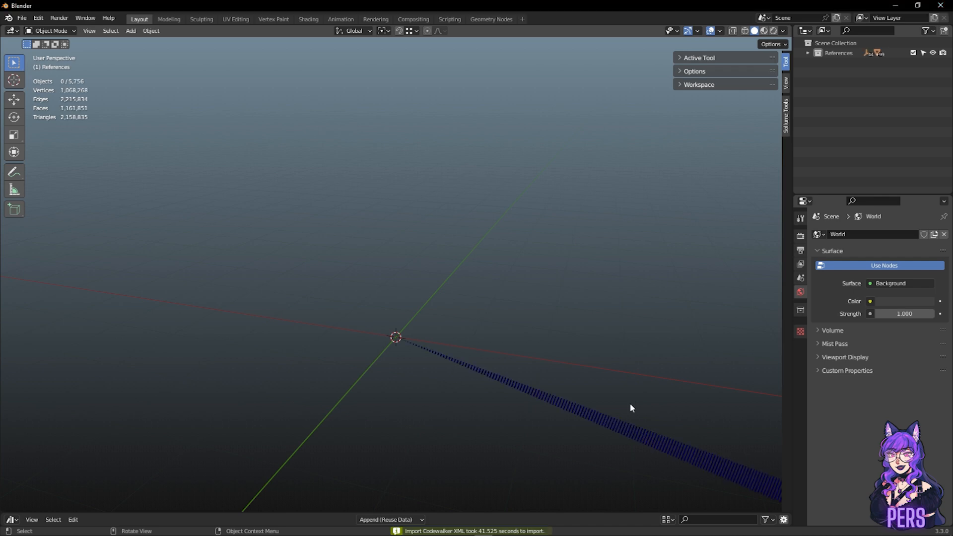
{"action": "mouse_move", "coordinate": [531, 319]}
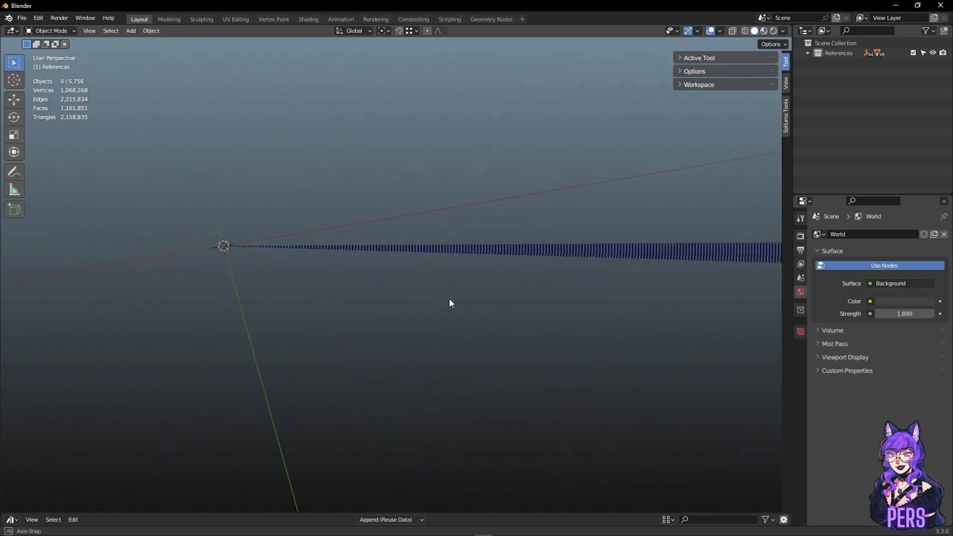
- Expand References and the second collision collection, then select a Bound Poly Box
{"action": "left_click", "coordinate": [819, 54]}
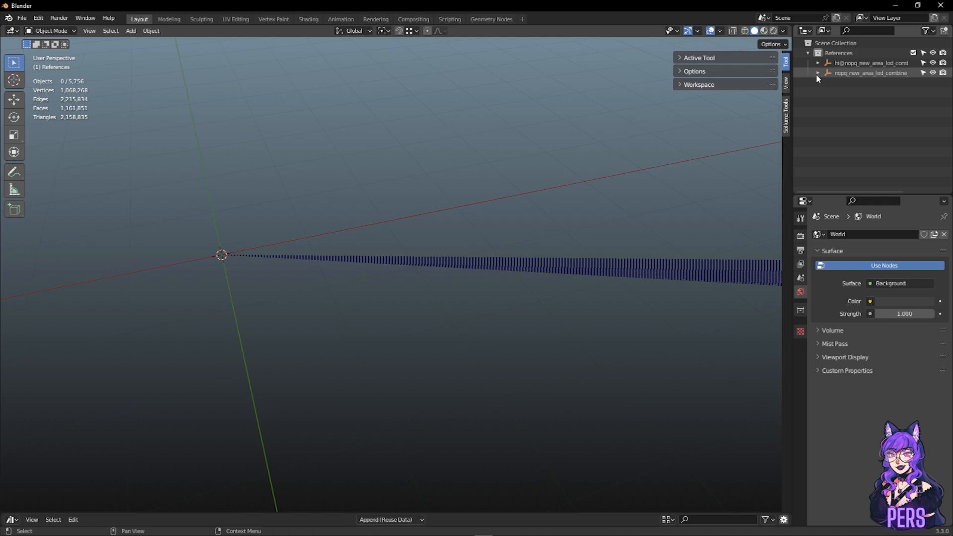
{"action": "left_click", "coordinate": [819, 73]}
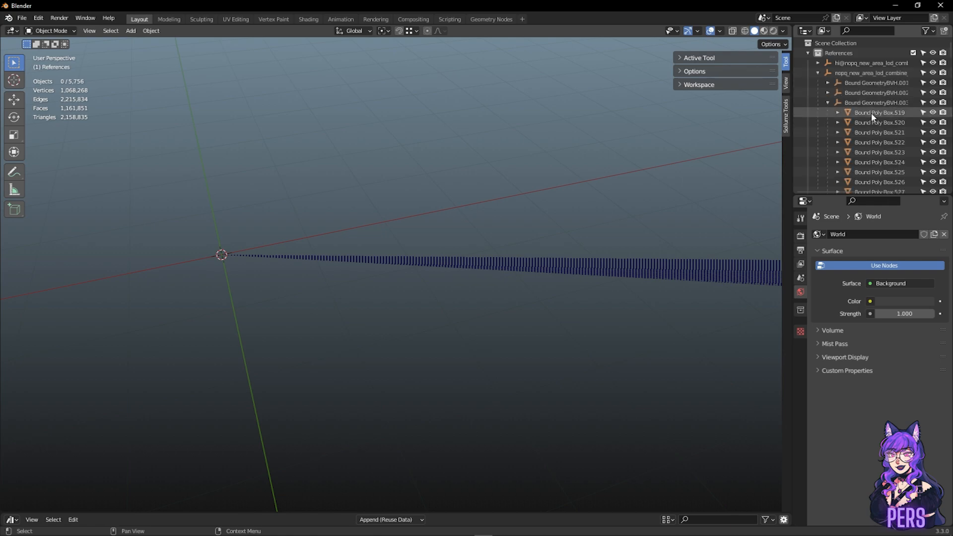
{"action": "left_click", "coordinate": [880, 113]}
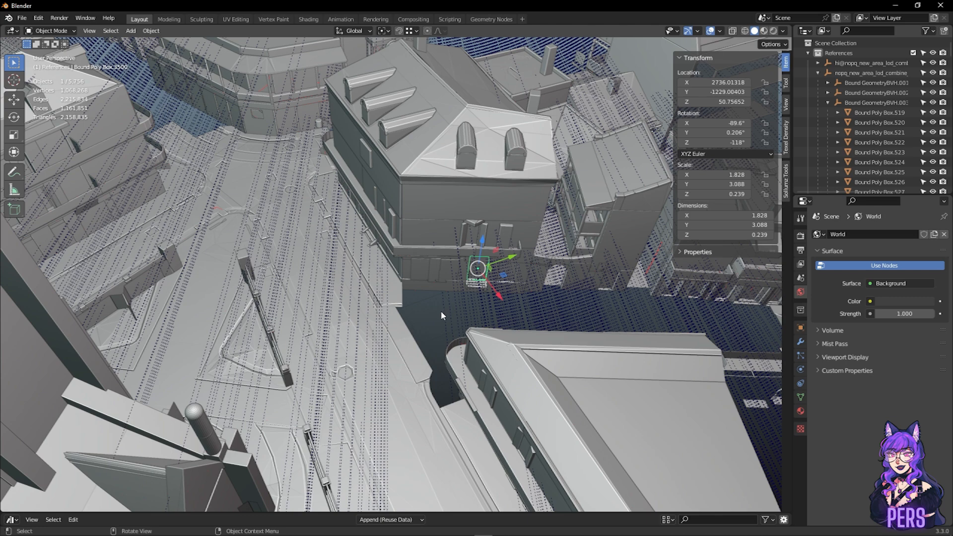
{"action": "mouse_move", "coordinate": [442, 314]}
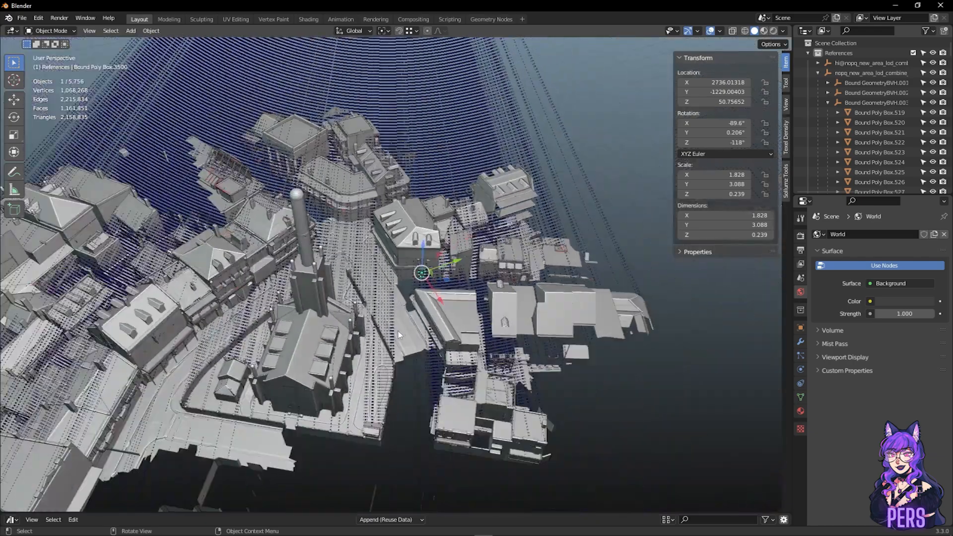
- Orbit to the doorway and move the Bound Poly Box down 100 units along Z
{"action": "left_click_drag", "start_coordinate": [414, 334], "coordinate": [414, 313]}
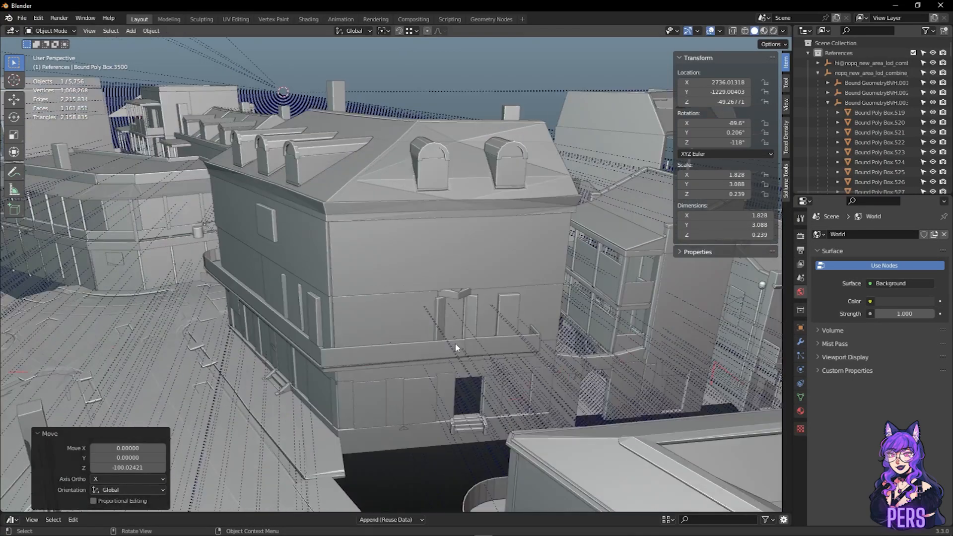
{"action": "key", "text": "g"}
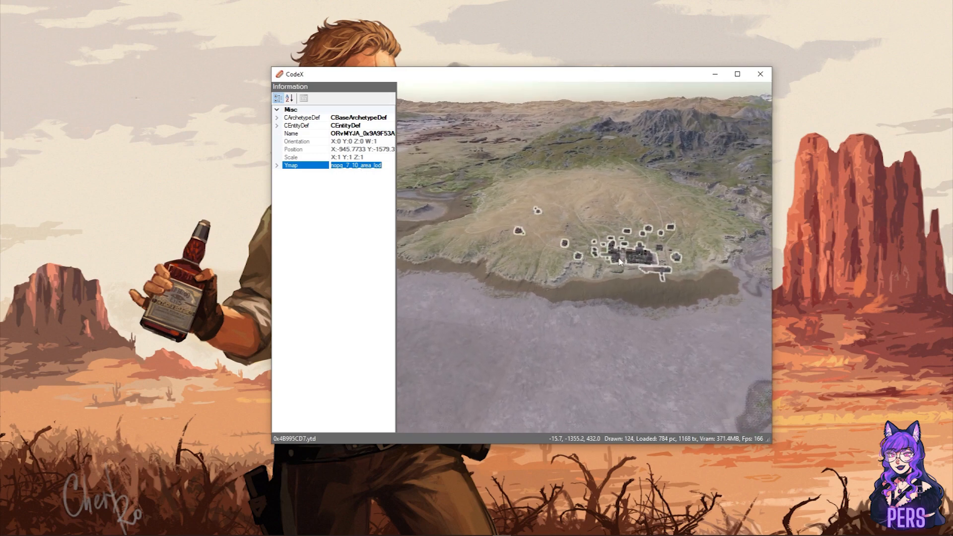
- Select the entity's Ymap value nopq_7_10_area_lod in the Information panel
{"action": "left_click", "coordinate": [616, 257]}
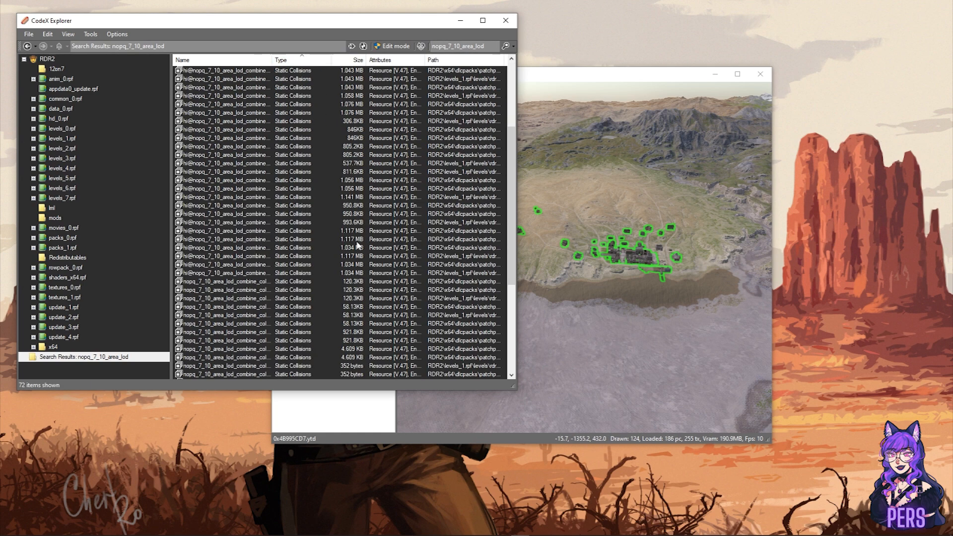
- Scroll the nopq_7_10_area_lod Static Collisions results in CodeX Explorer
{"action": "scroll", "scroll_direction": "down", "scroll_amount": 3}
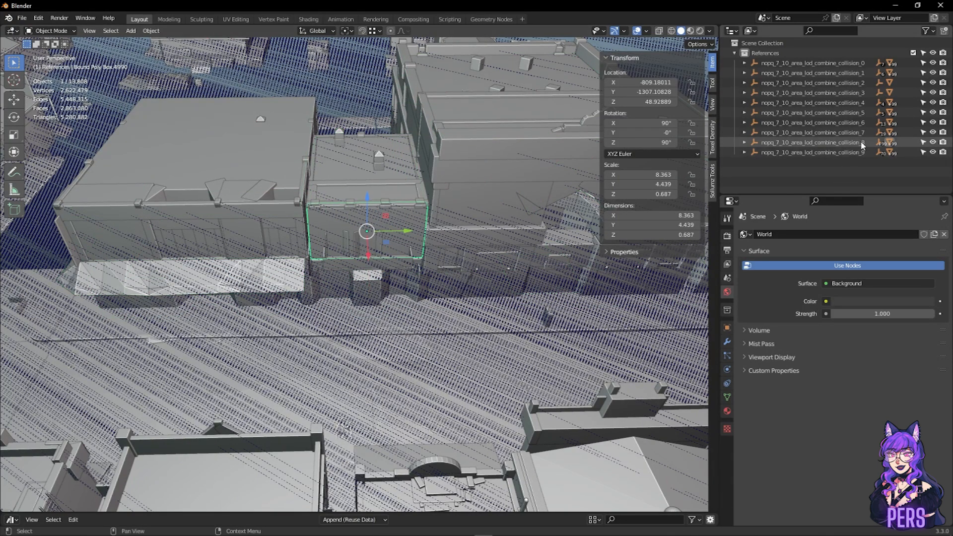
- Select another Bound Poly Box blocking piece in the Outliner to sink
{"action": "left_click", "coordinate": [812, 143]}
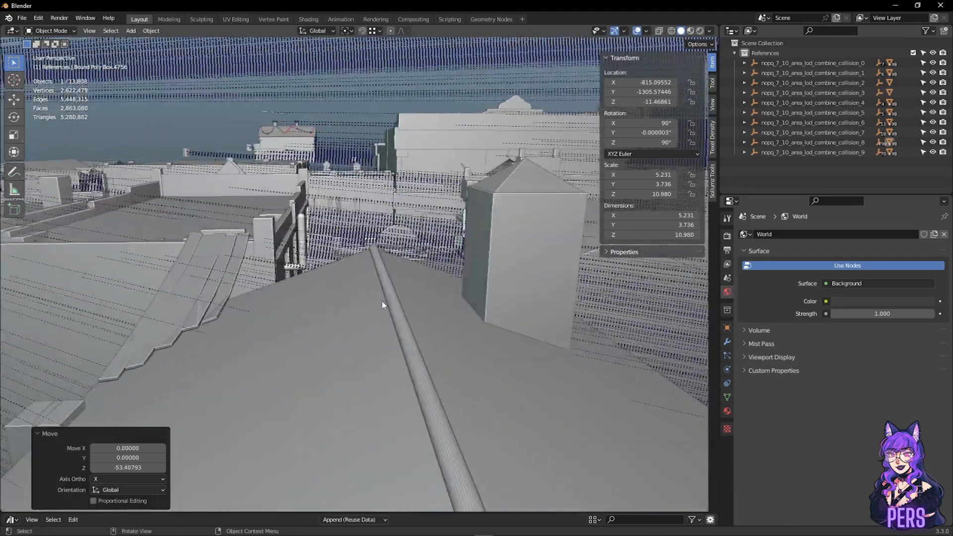
- Orbit the view to lower Bound Poly Box.5000 about 33 units, to roughly 11.2
{"action": "left_click_drag", "start_coordinate": [383, 304], "coordinate": [365, 341]}
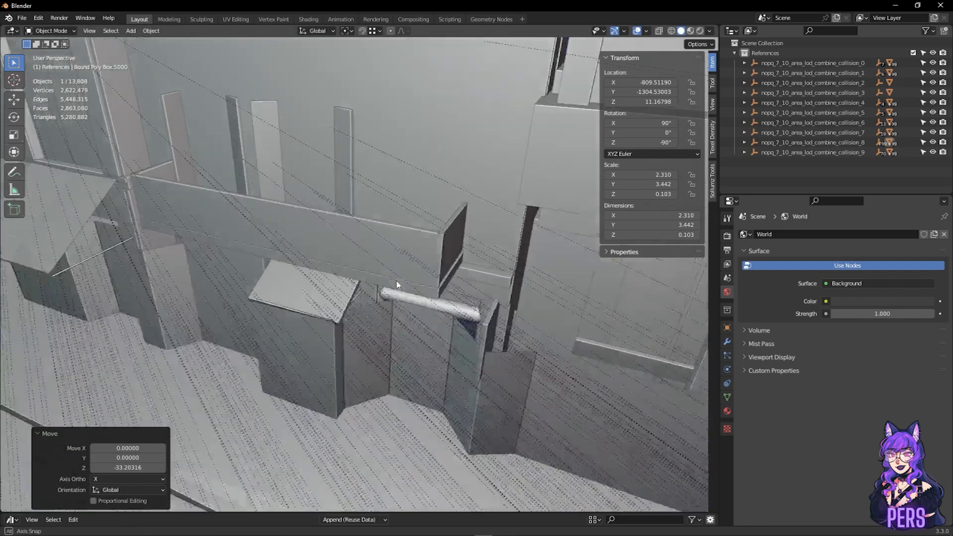
{"action": "left_click_drag", "start_coordinate": [396, 286], "coordinate": [418, 182]}
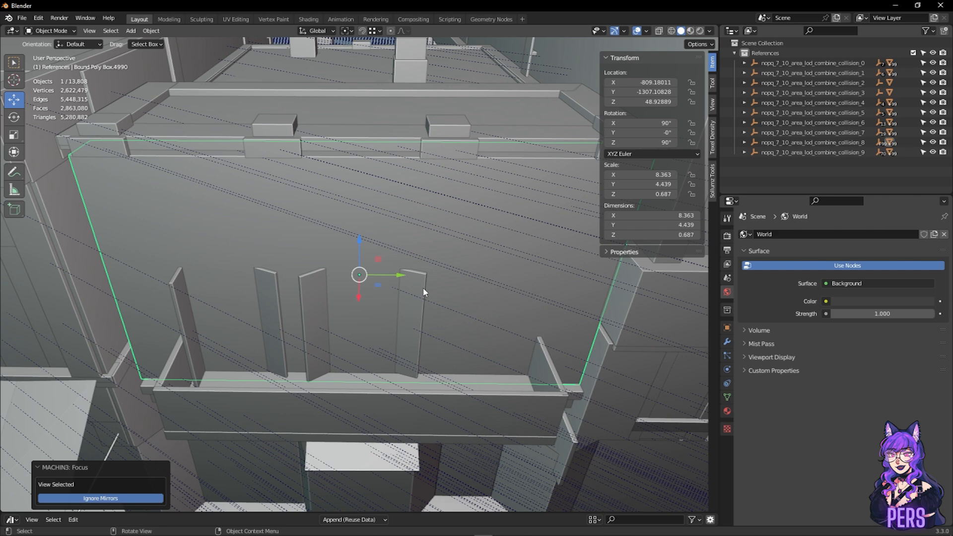
{"action": "mouse_move", "coordinate": [163, 274]}
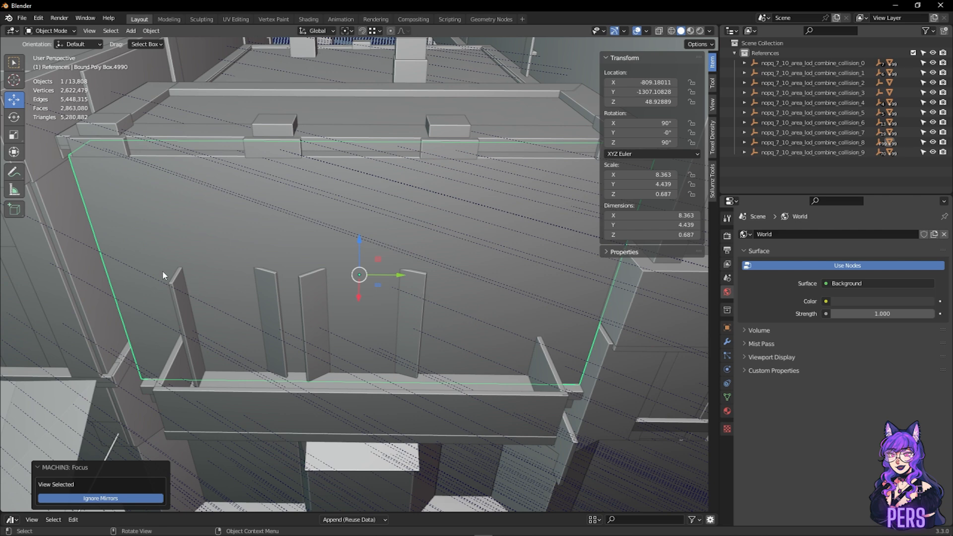
{"action": "mouse_move", "coordinate": [230, 387]}
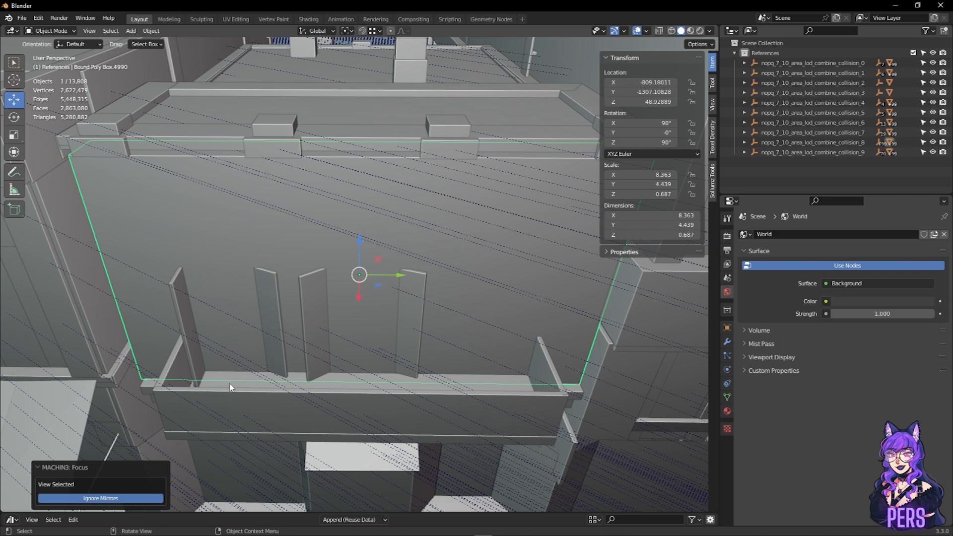
{"action": "mouse_move", "coordinate": [225, 315]}
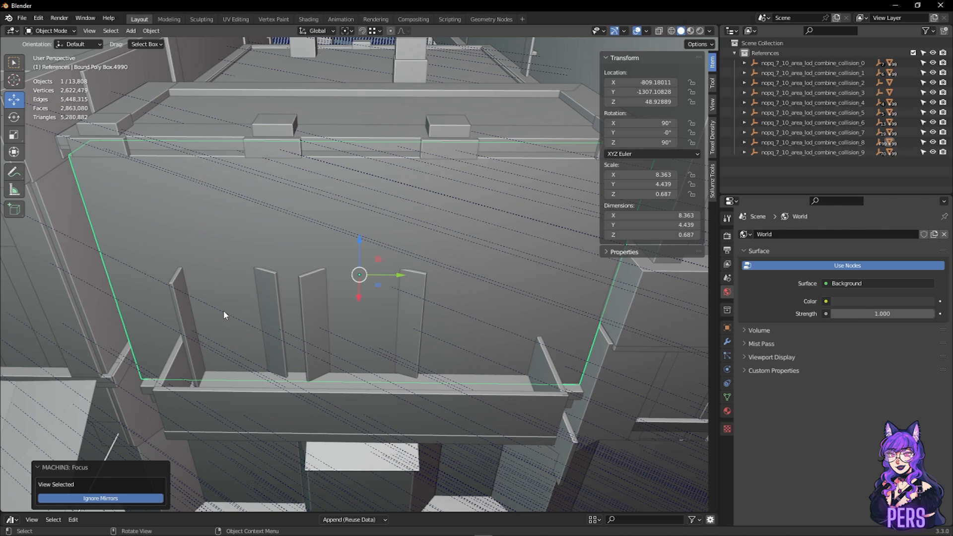
{"action": "mouse_move", "coordinate": [410, 282]}
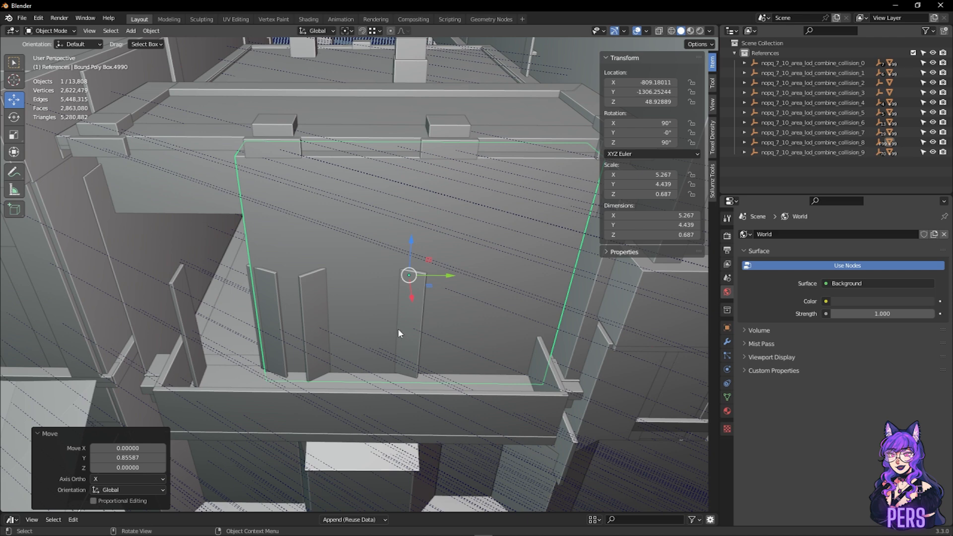
{"action": "mouse_move", "coordinate": [273, 227]}
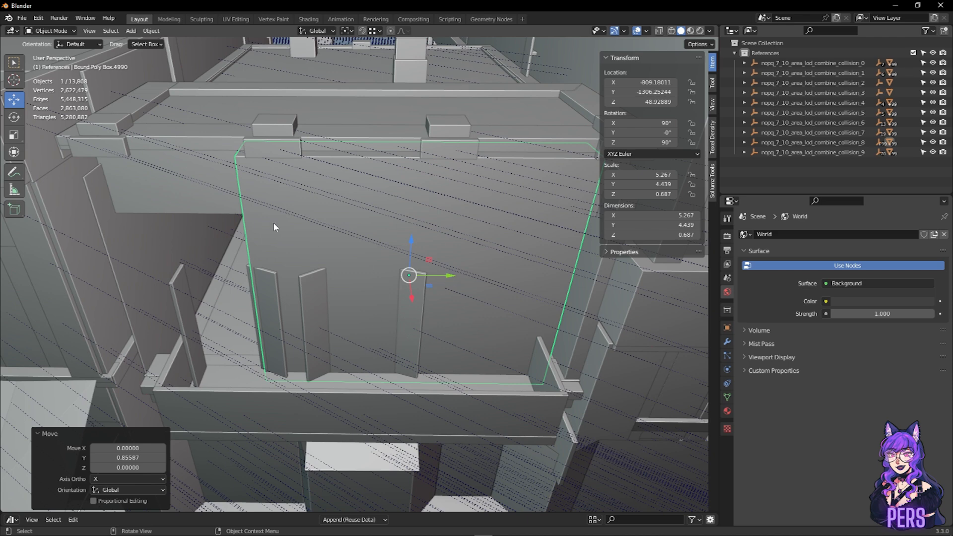